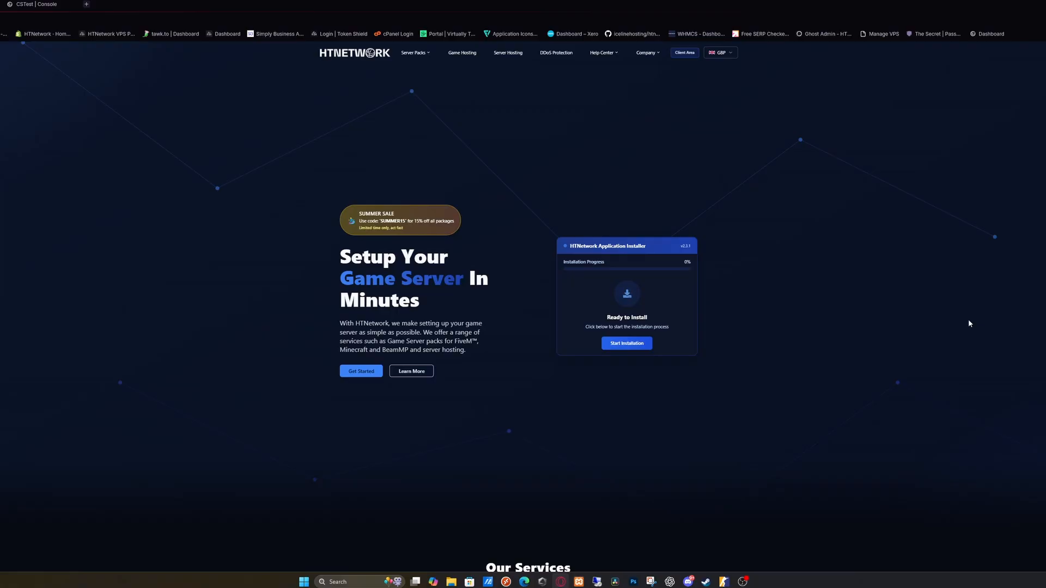
pyautogui.moveTo(541, 224)
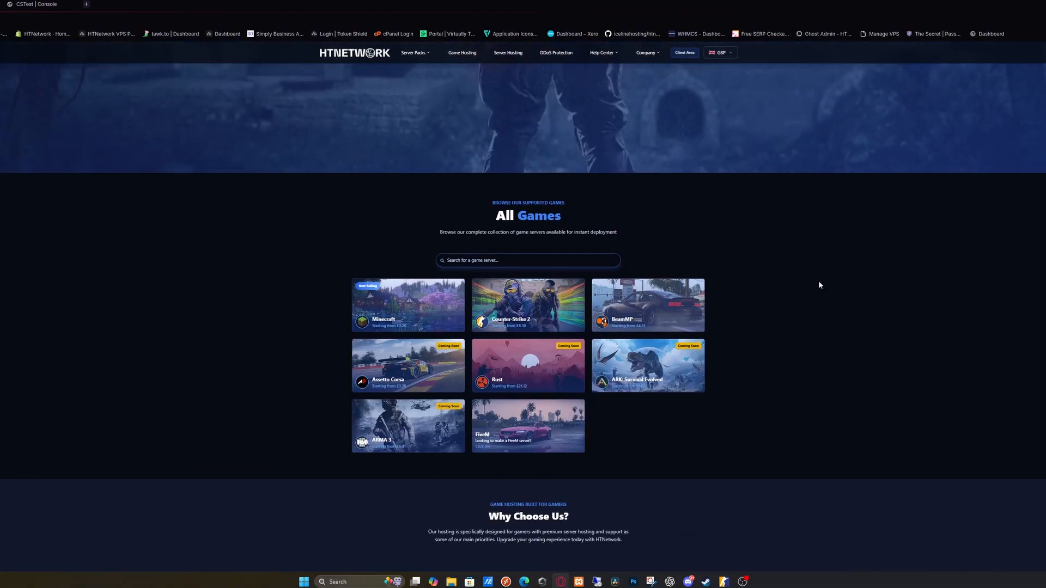
# Step: Go to the Counter-Strike 2 server hosting page and reach the player-count plan selector
pyautogui.click(527, 305)
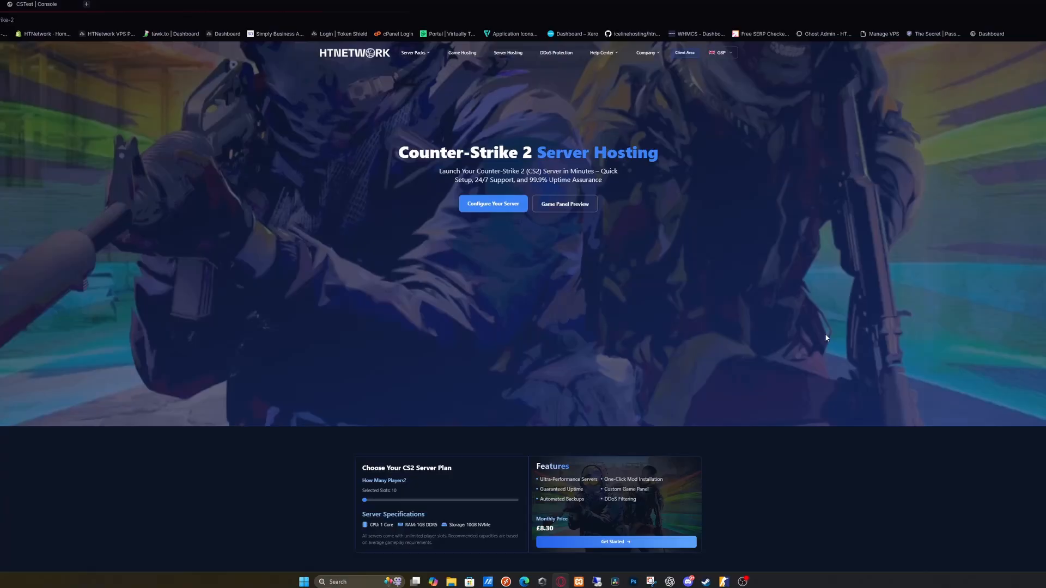
pyautogui.scroll(-3)
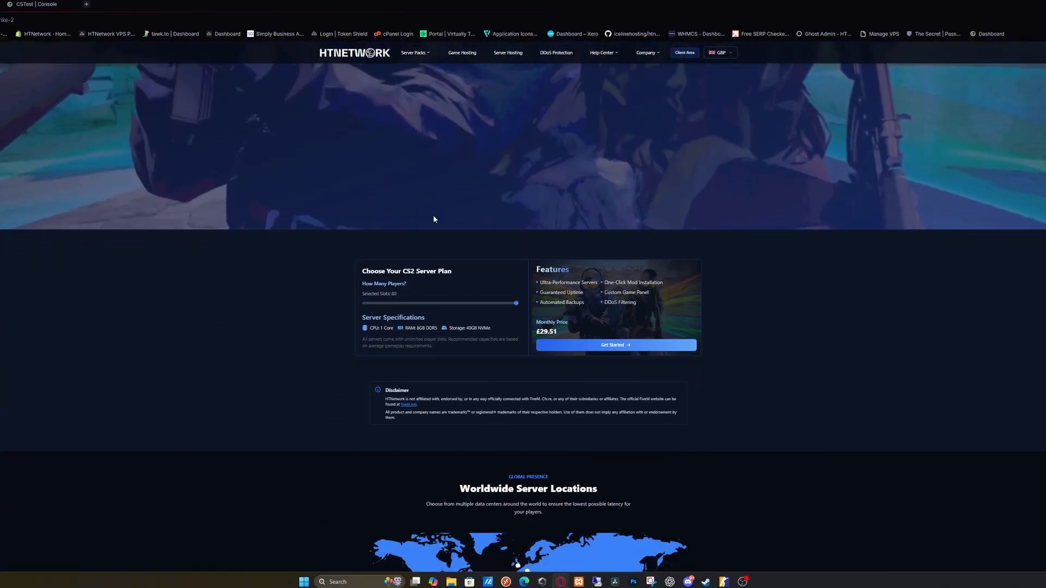
# Step: Order the CS2 plan with a hostname and generated root password, completing checkout
pyautogui.click(615, 345)
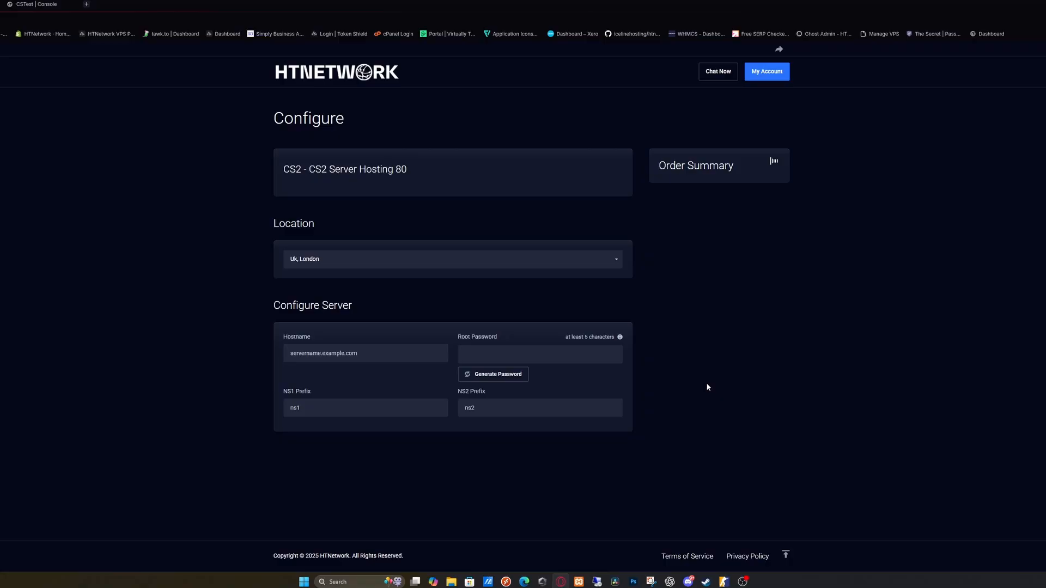
pyautogui.click(453, 259)
pyautogui.write('tom')
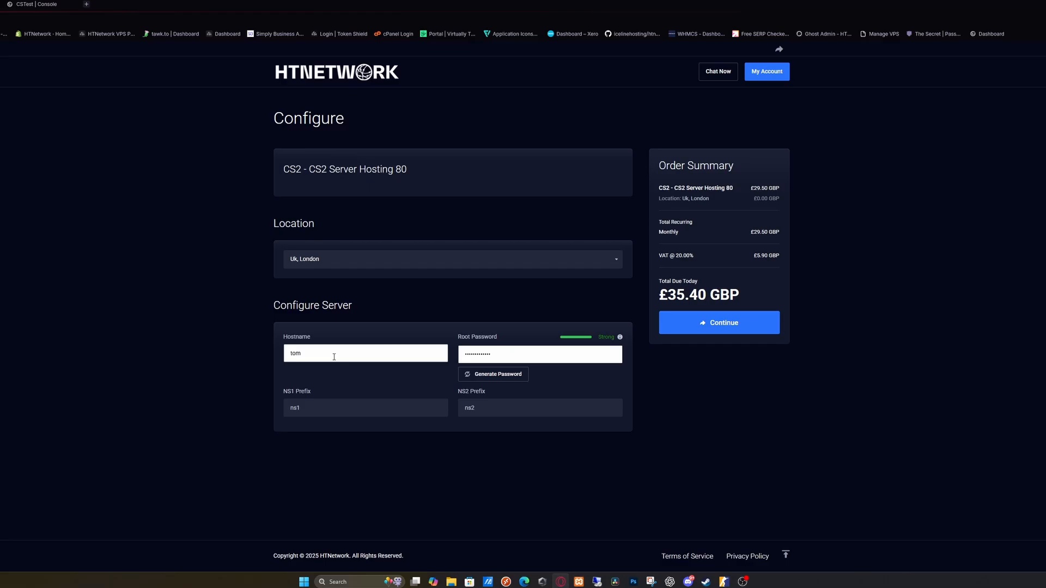
pyautogui.moveTo(410, 373)
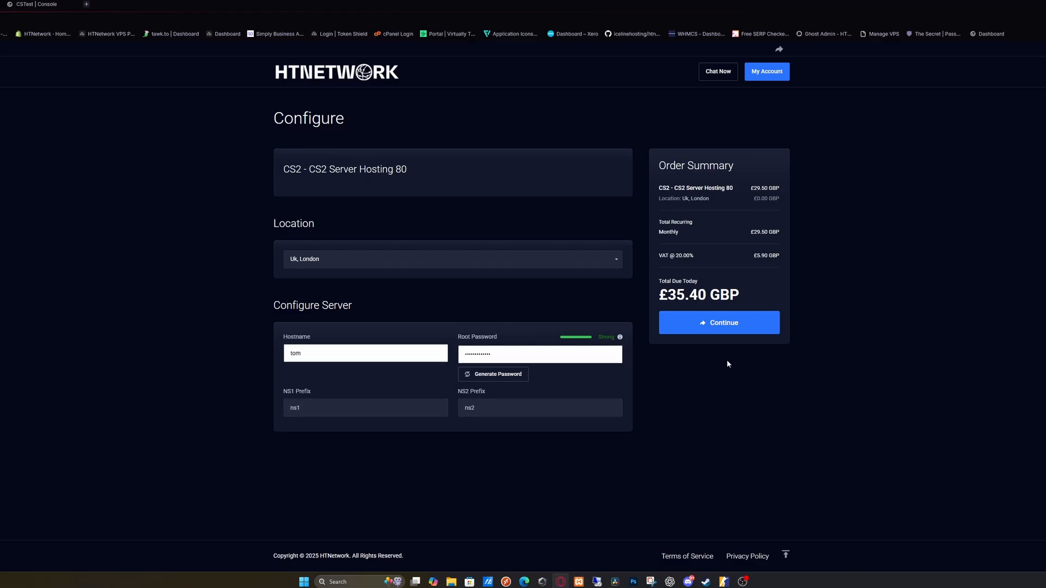
pyautogui.click(718, 322)
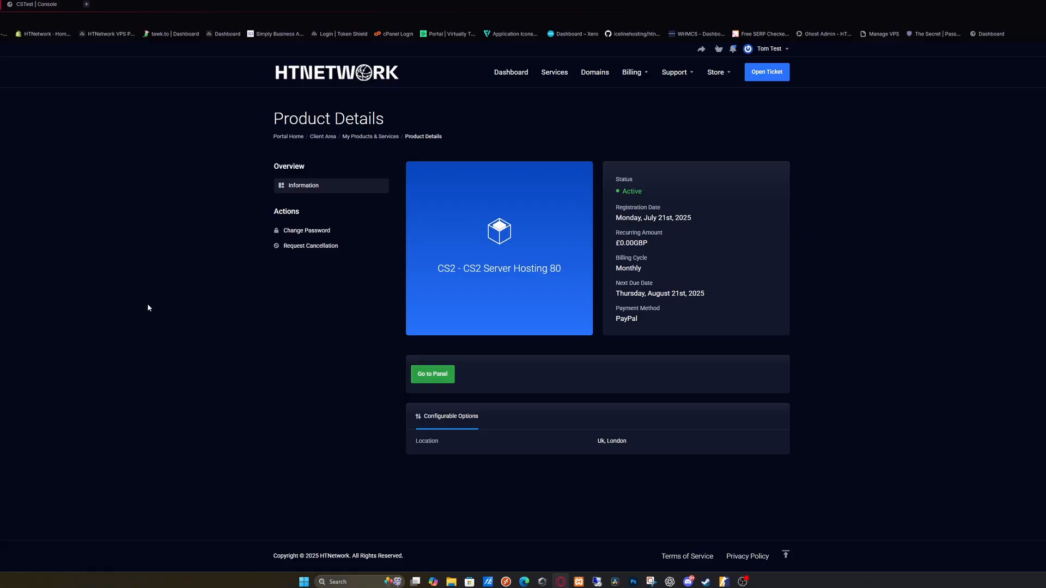
pyautogui.moveTo(152, 312)
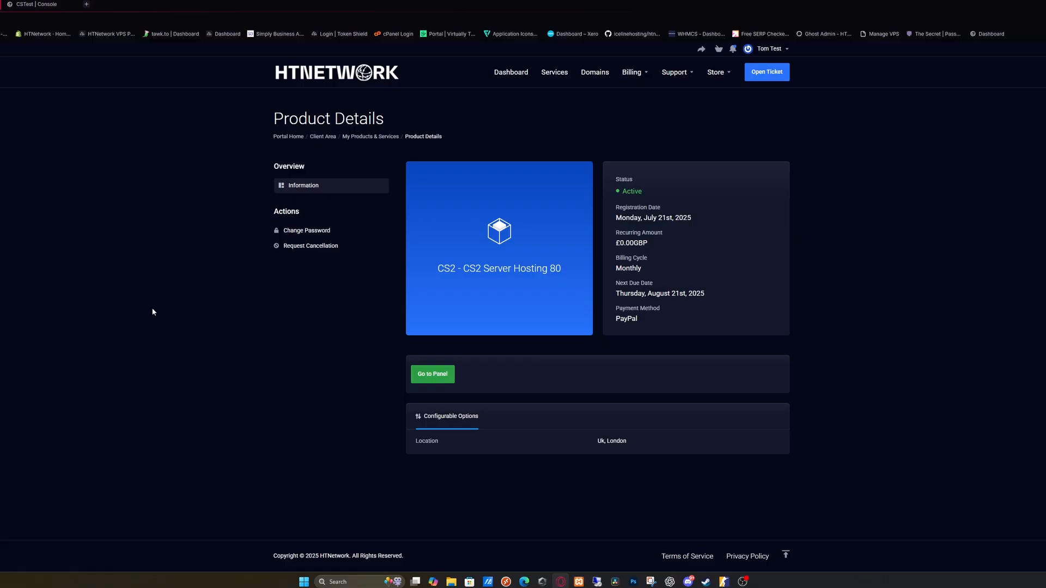
pyautogui.moveTo(364, 143)
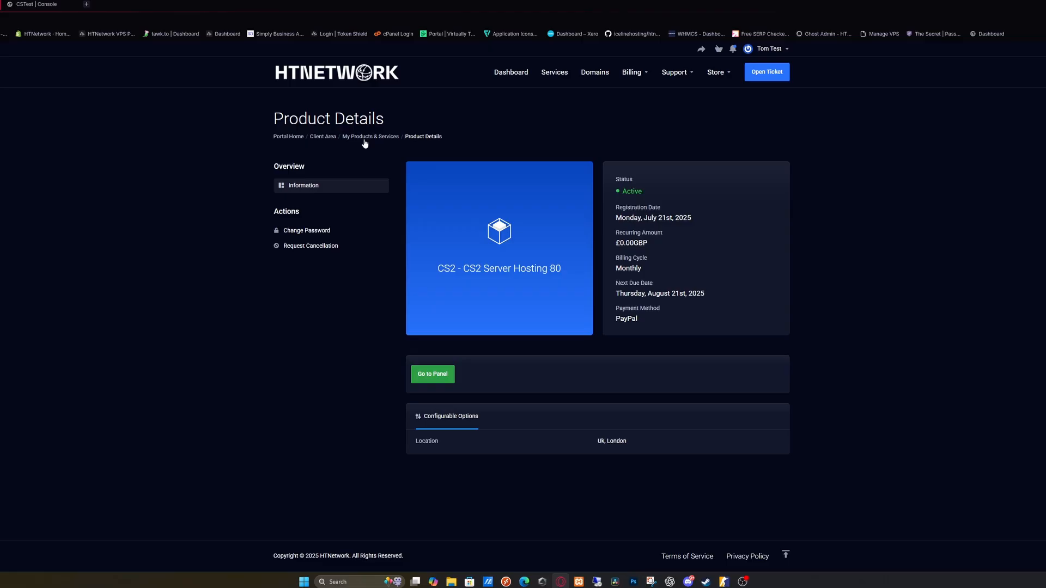
# Step: From My Products & Services, reach the CS2 server's Pterodactyl game panel
pyautogui.click(370, 136)
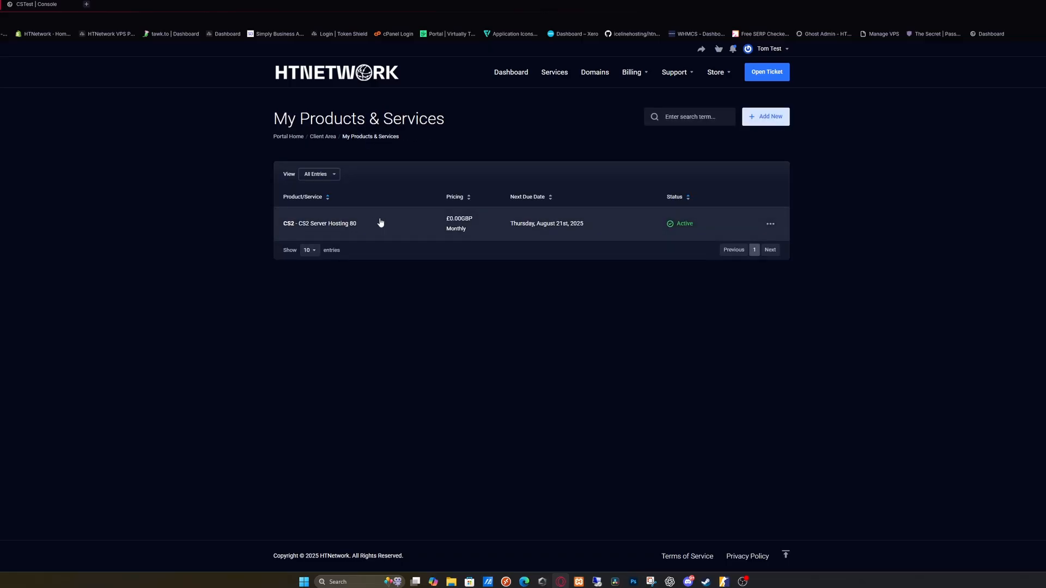
pyautogui.click(320, 223)
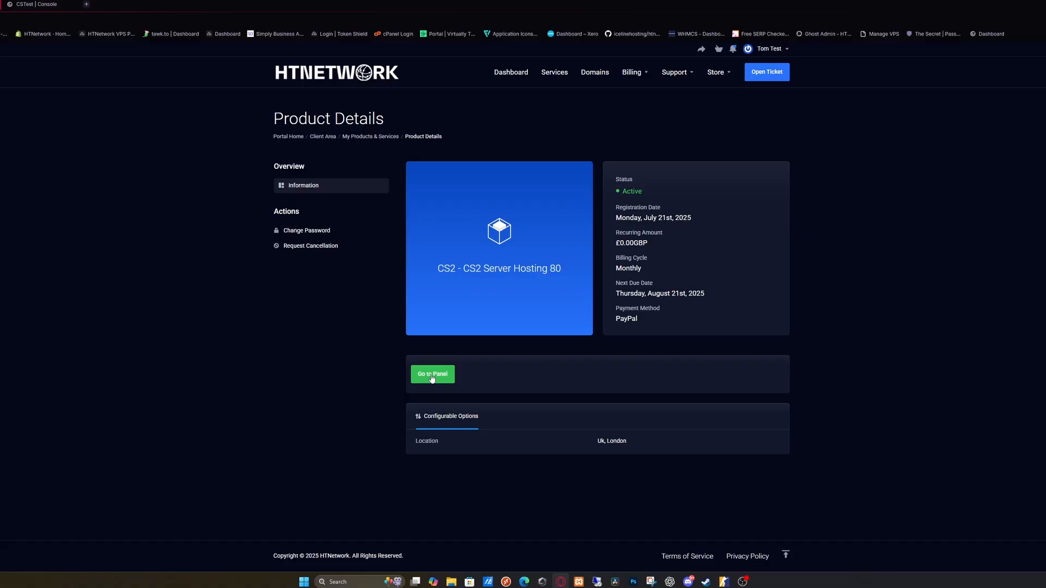
pyautogui.click(432, 373)
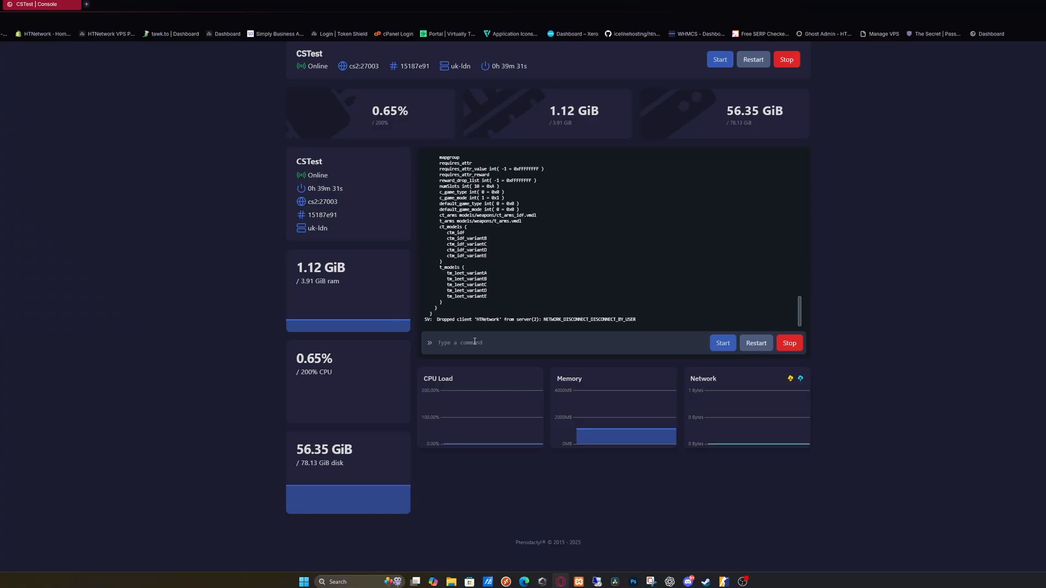
# Step: Run the status command in the CSTest server console
pyautogui.write('status')
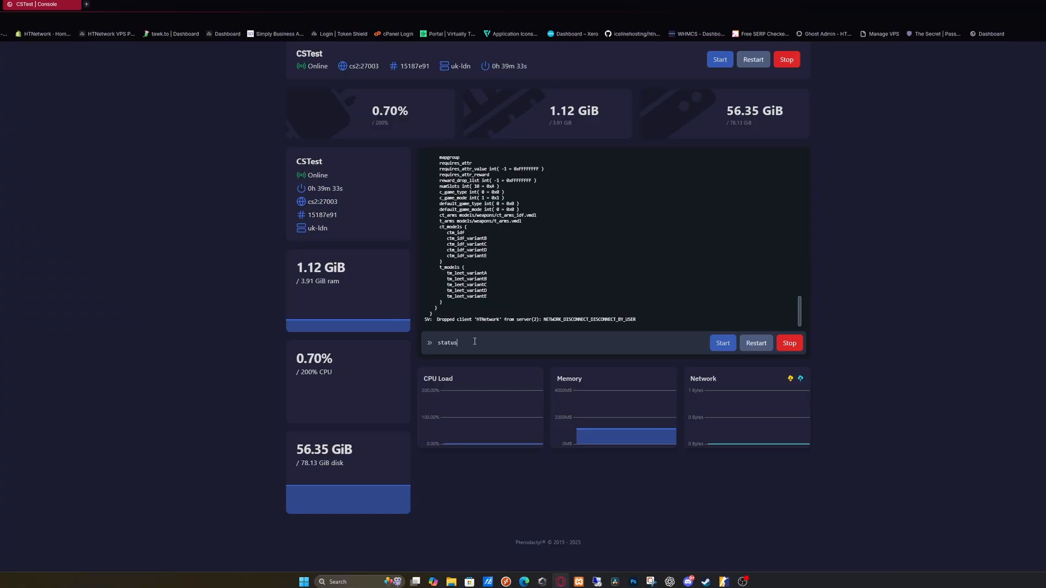
pyautogui.press('Return')
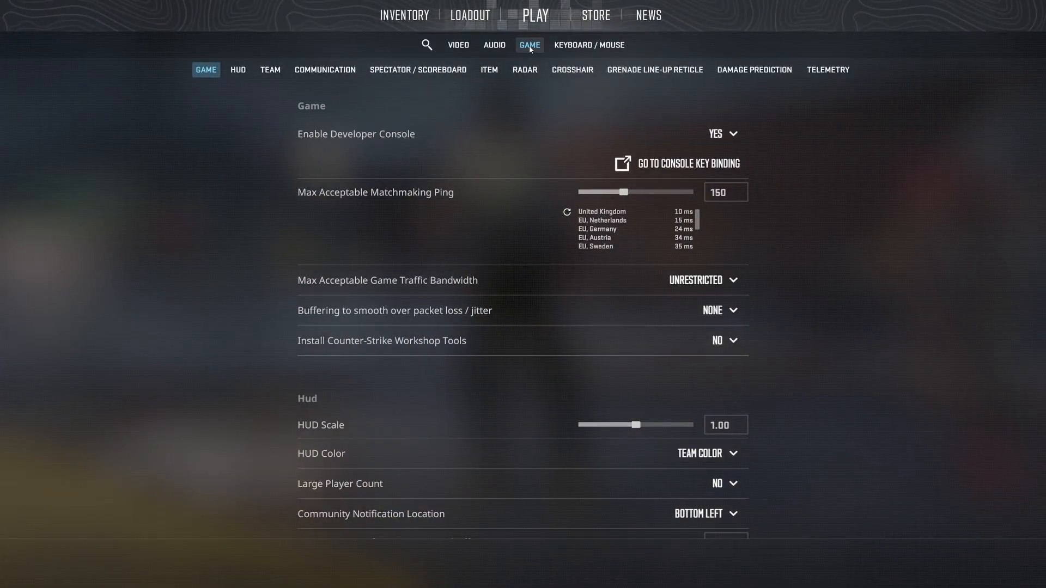
pyautogui.moveTo(457, 143)
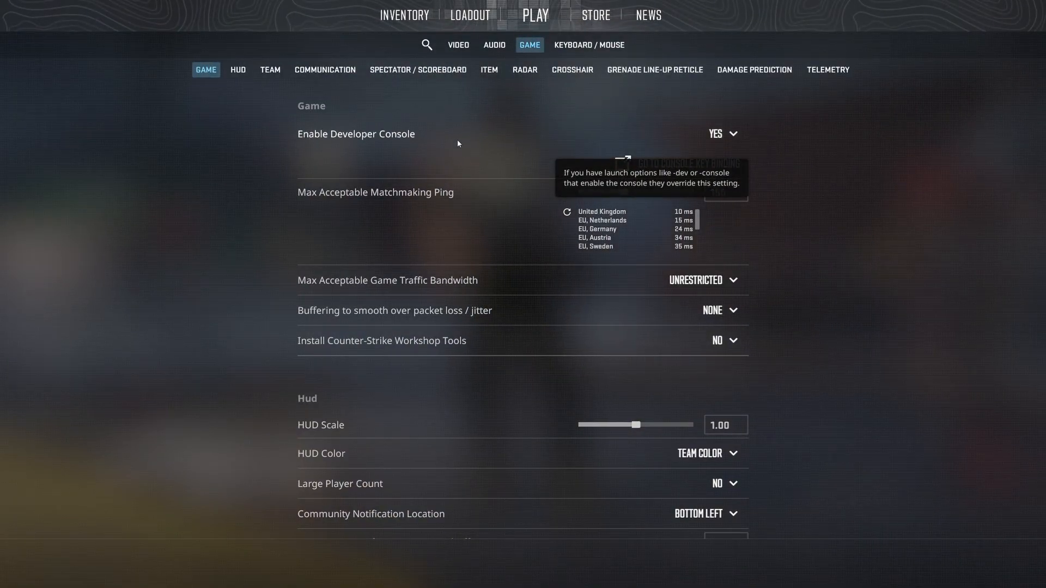
# Step: Set Enable Developer Console to YES in the Game settings
pyautogui.click(722, 133)
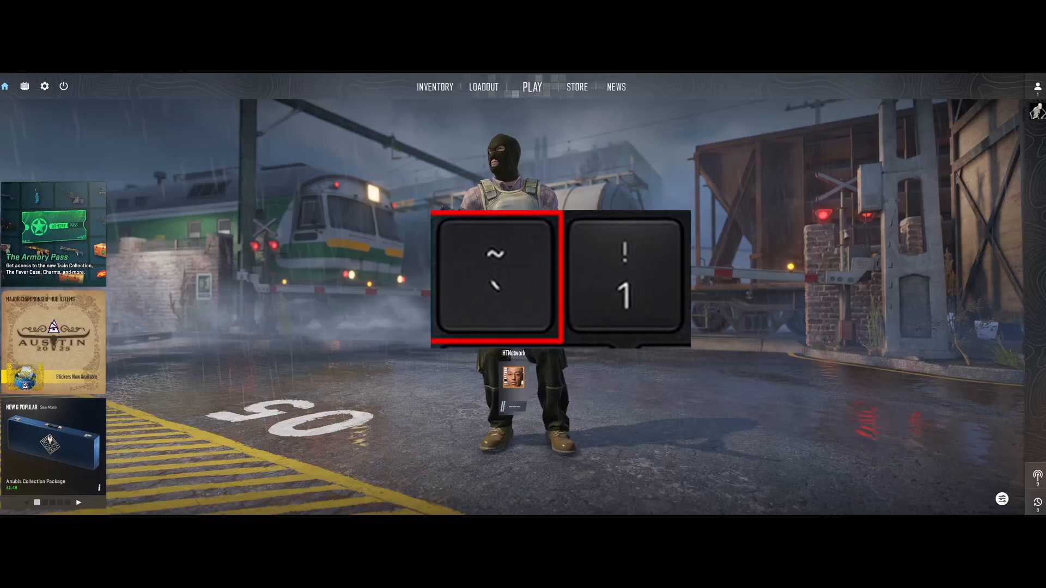
# Step: In the developer console, enter connect 57.129.130.123:27003 to join the server
pyautogui.press('`')
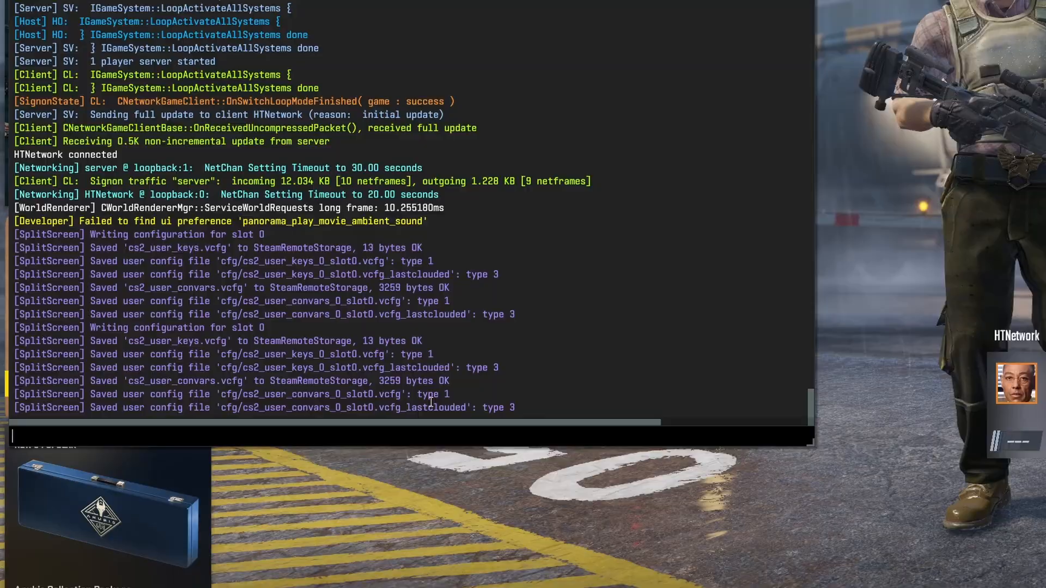
pyautogui.write('connect')
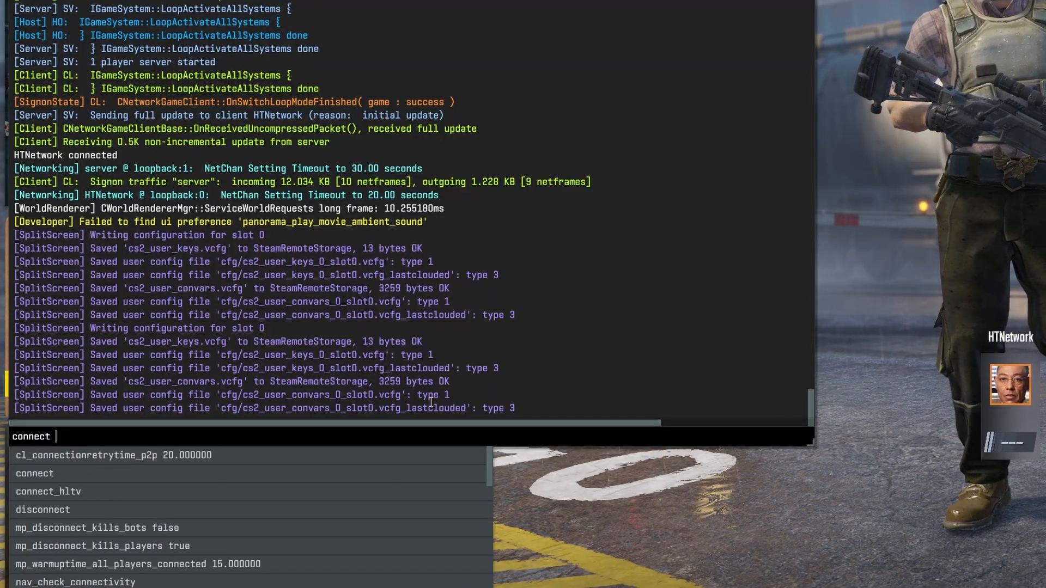
pyautogui.write('57.129.130.123:27003')
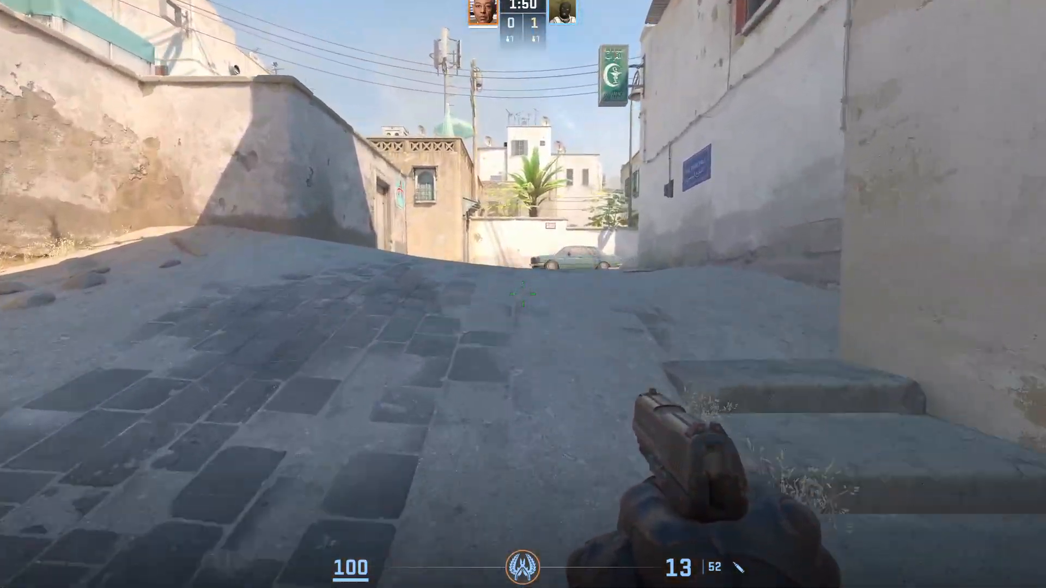
pyautogui.moveTo(523, 295)
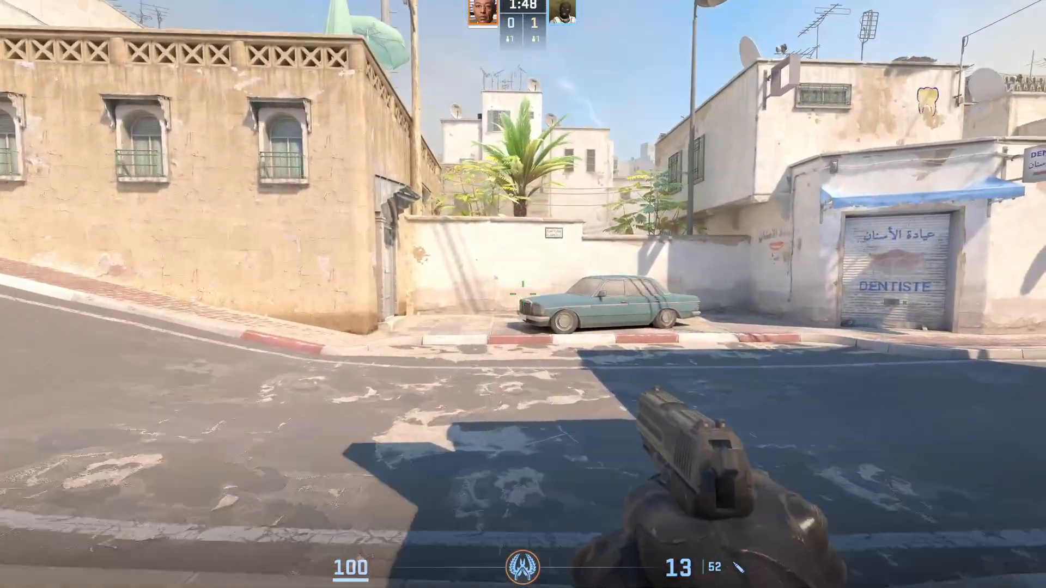